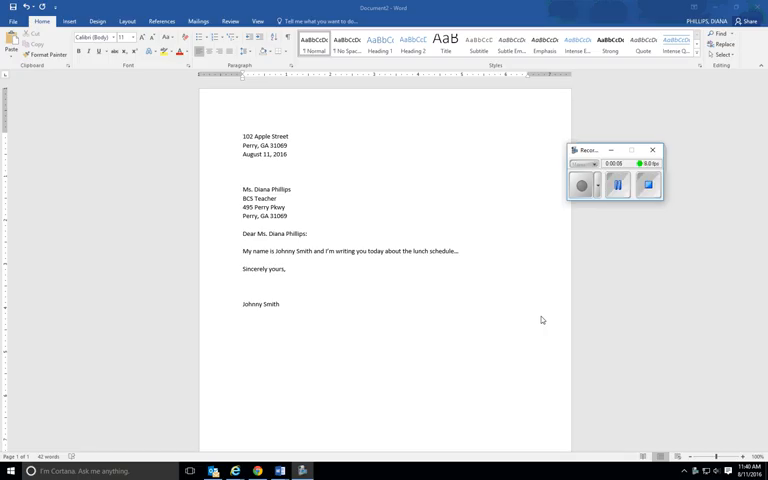
pyautogui.moveTo(502, 325)
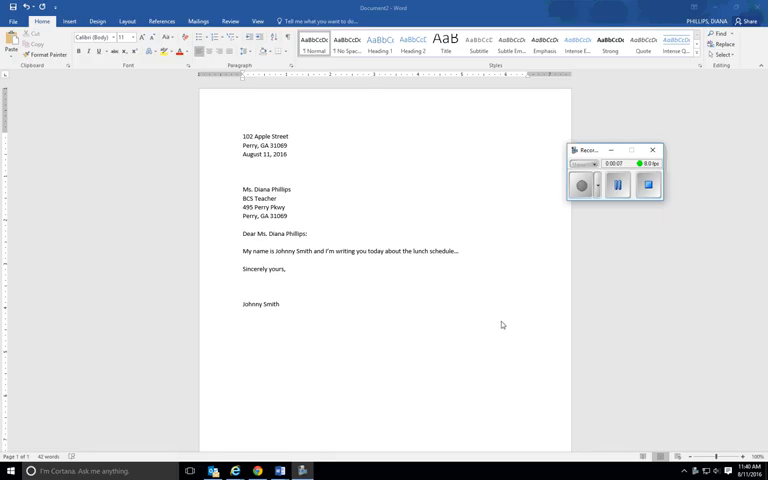
pyautogui.moveTo(443, 313)
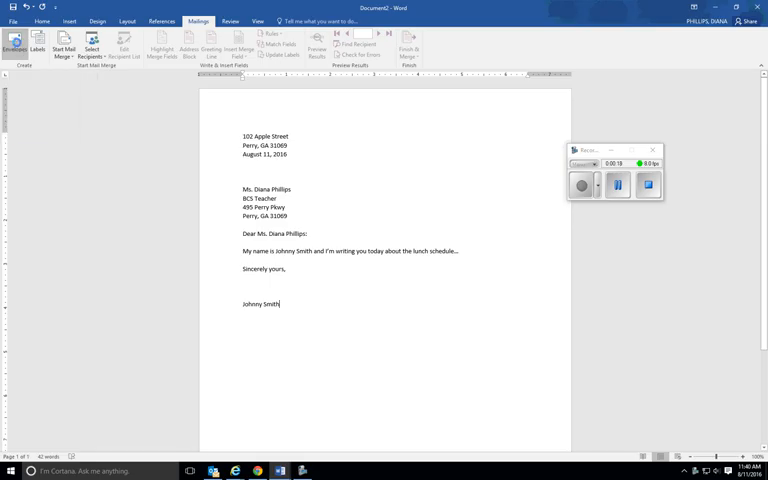
pyautogui.click(19, 43)
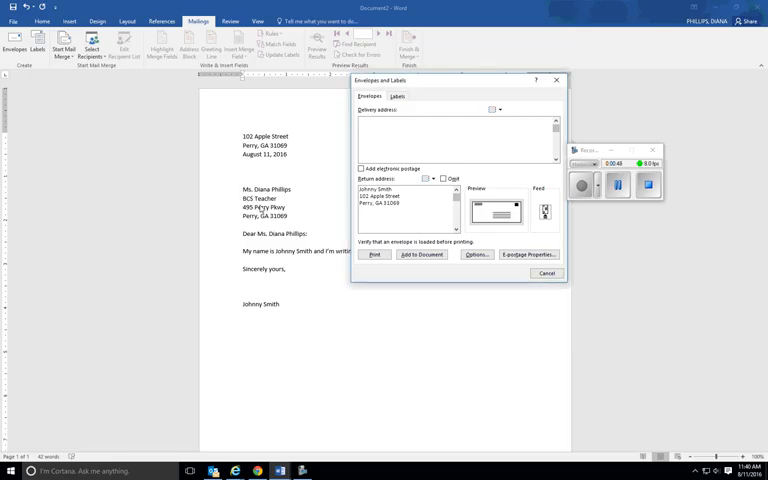
pyautogui.write('Dina')
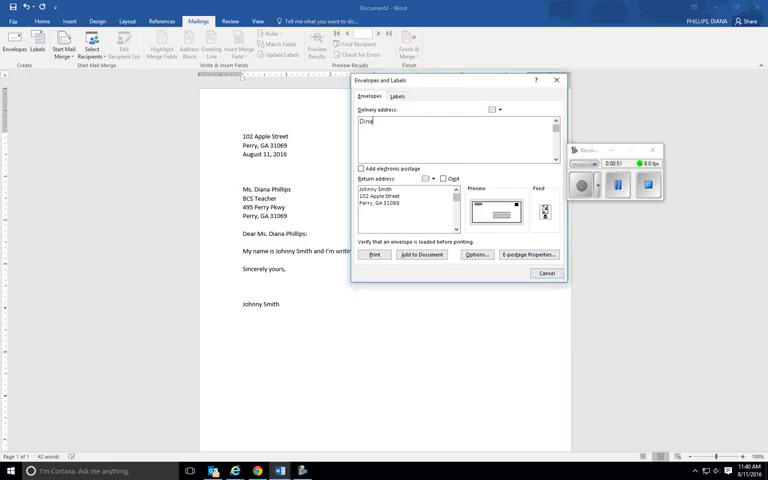
pyautogui.write('na')
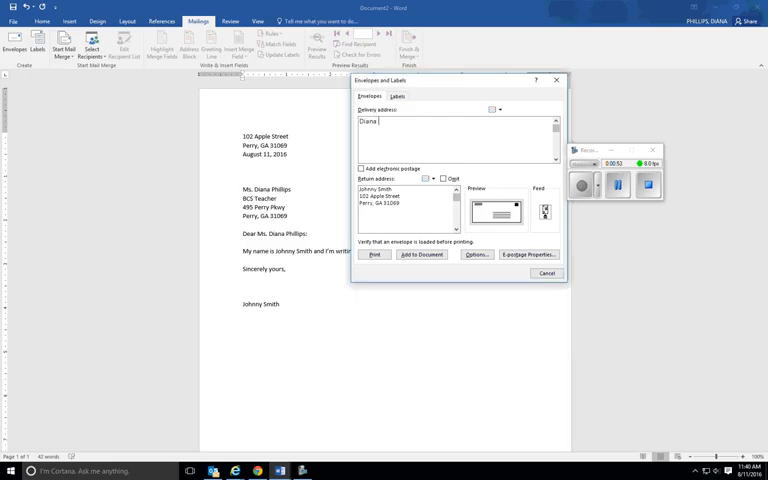
pyautogui.write('Phillips')
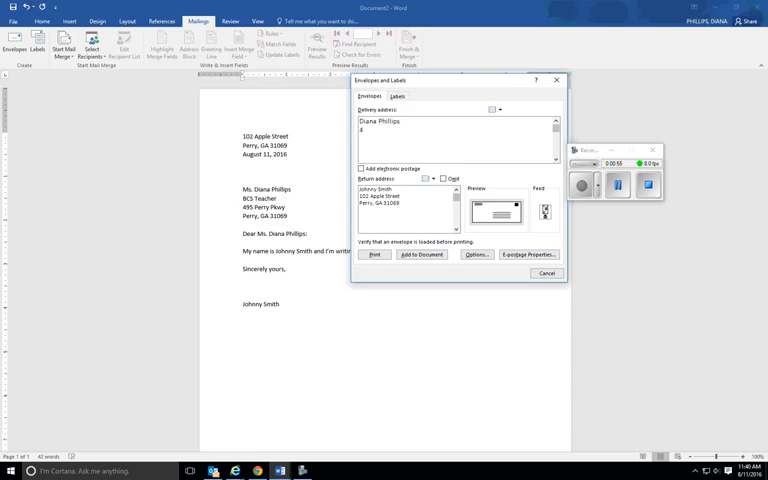
pyautogui.write('495 Perry Pkwy')
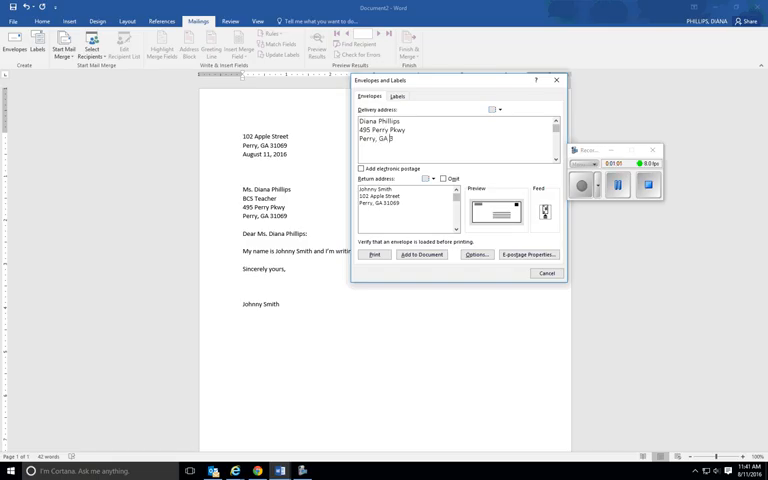
pyautogui.write('31069')
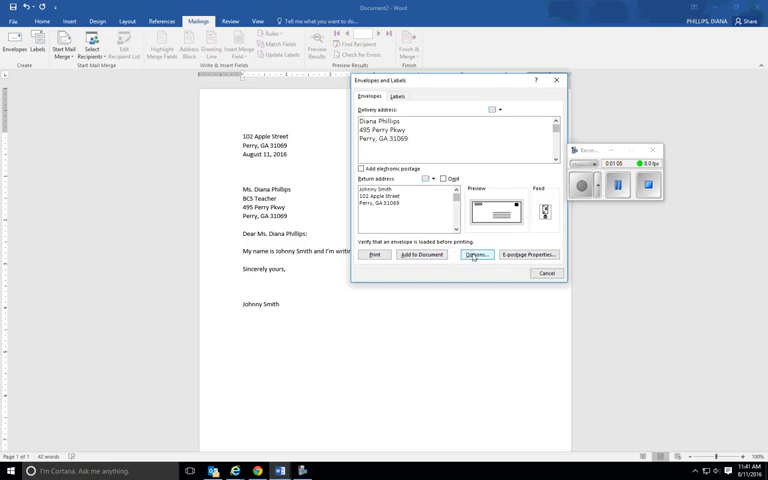
# - In Envelope Options, apply the All caps font to the delivery and return addresses
pyautogui.click(477, 254)
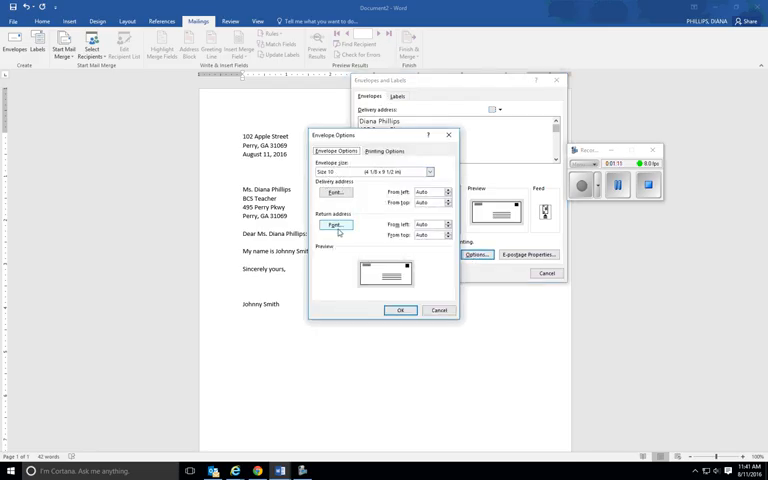
pyautogui.click(338, 224)
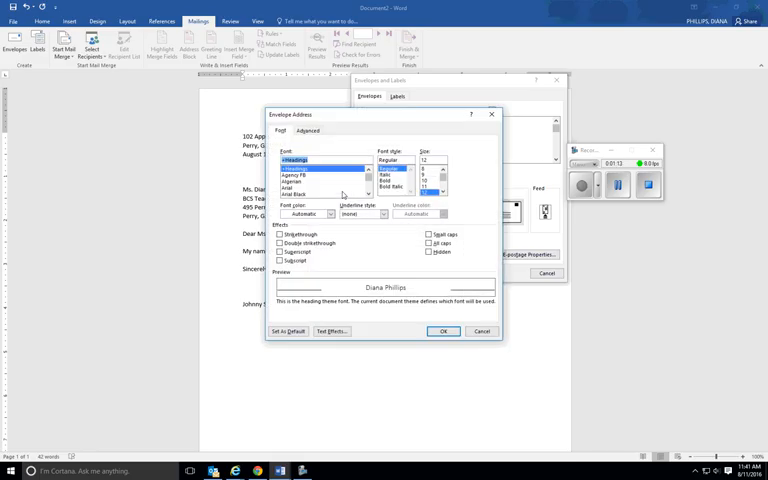
pyautogui.click(429, 243)
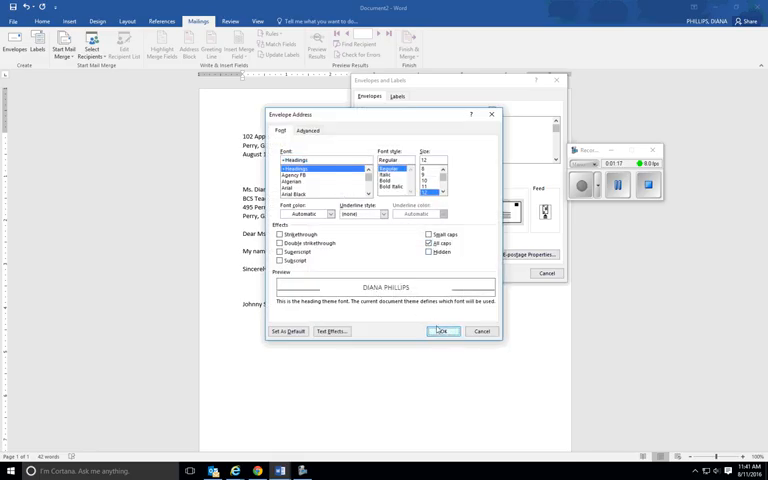
pyautogui.click(442, 330)
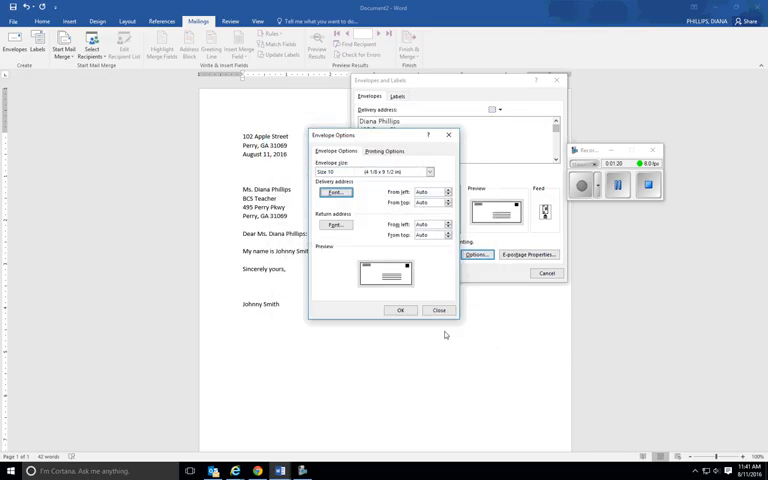
pyautogui.click(336, 225)
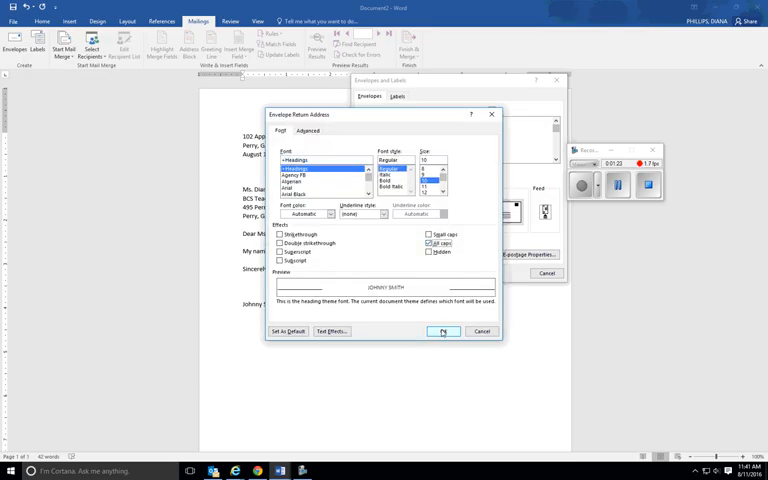
pyautogui.click(443, 331)
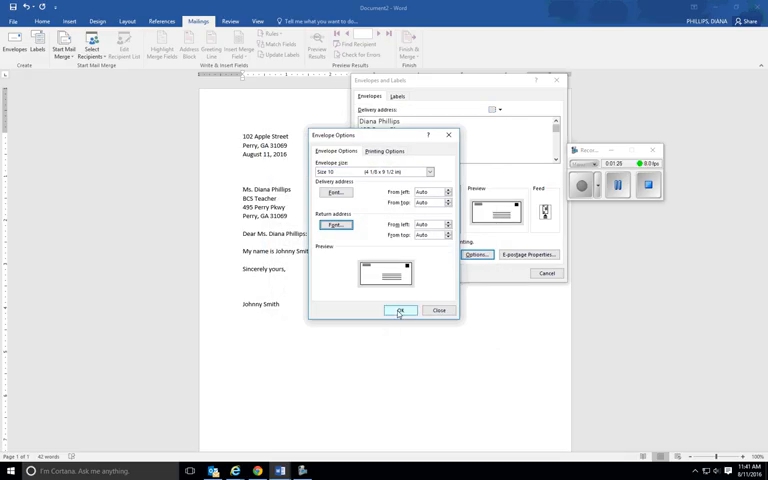
pyautogui.click(399, 310)
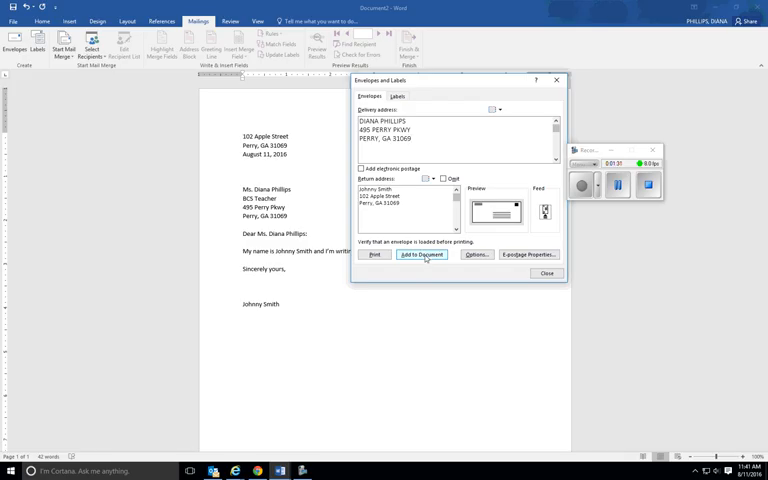
# - Add the envelope above the letter and dismiss the default return address prompt
pyautogui.click(423, 254)
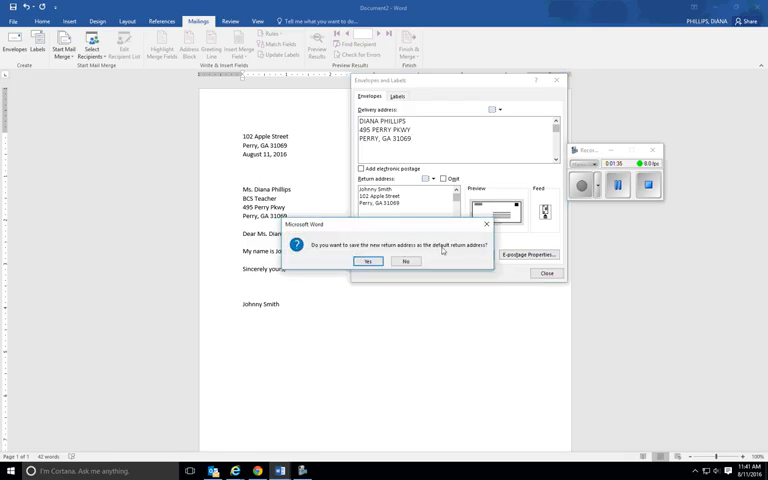
pyautogui.click(406, 261)
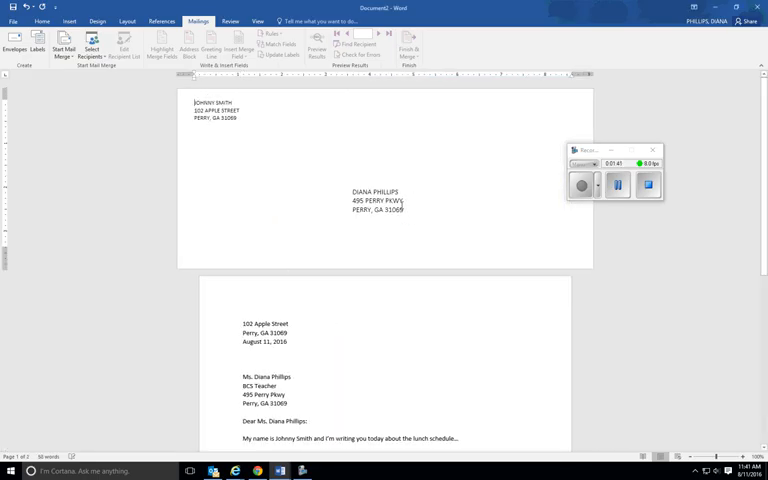
pyautogui.moveTo(597, 207)
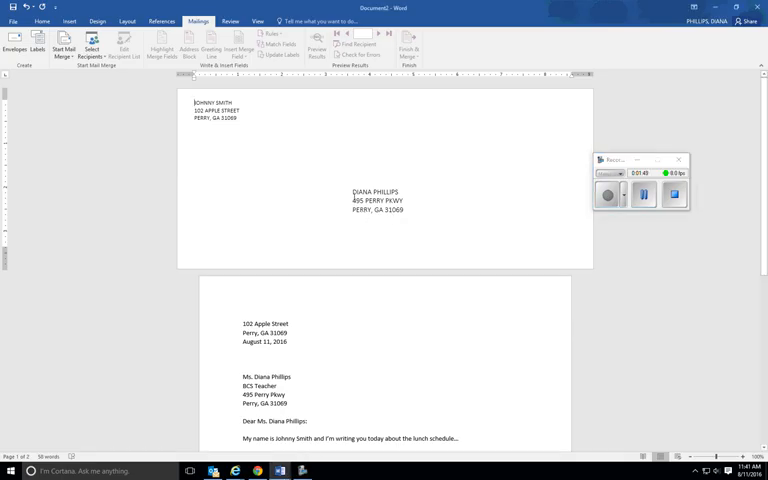
pyautogui.doubleClick(357, 200)
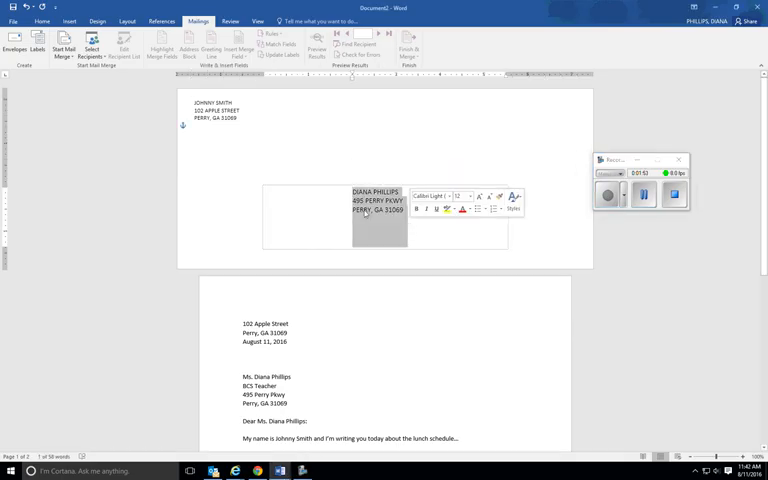
pyautogui.click(41, 21)
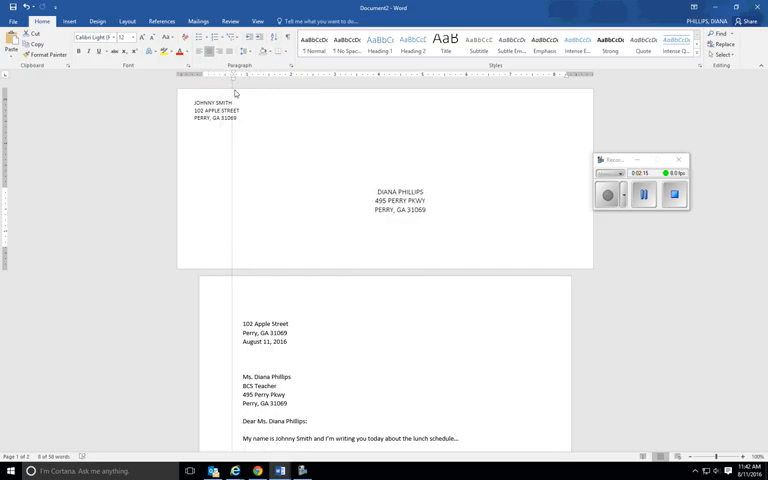
pyautogui.click(398, 200)
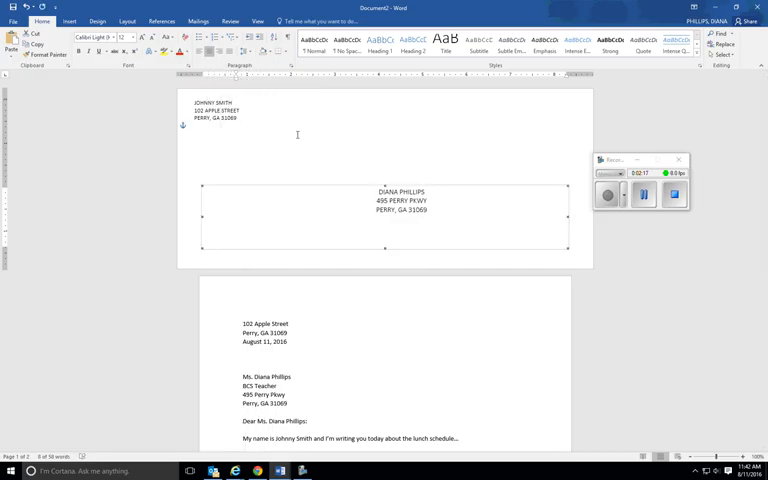
# - Select the three return address lines at the top and center them
pyautogui.click(258, 21)
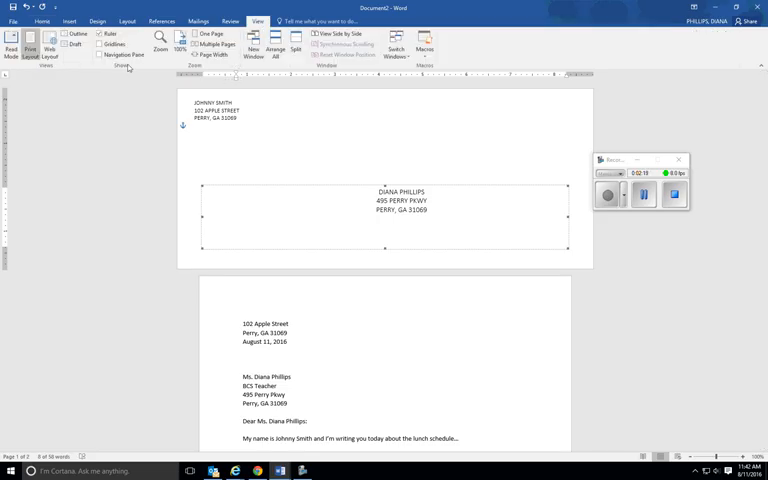
pyautogui.click(100, 34)
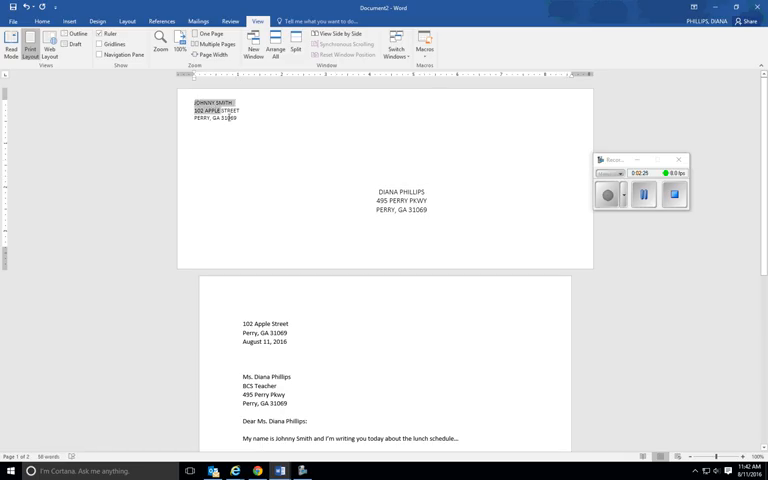
pyautogui.click(236, 117)
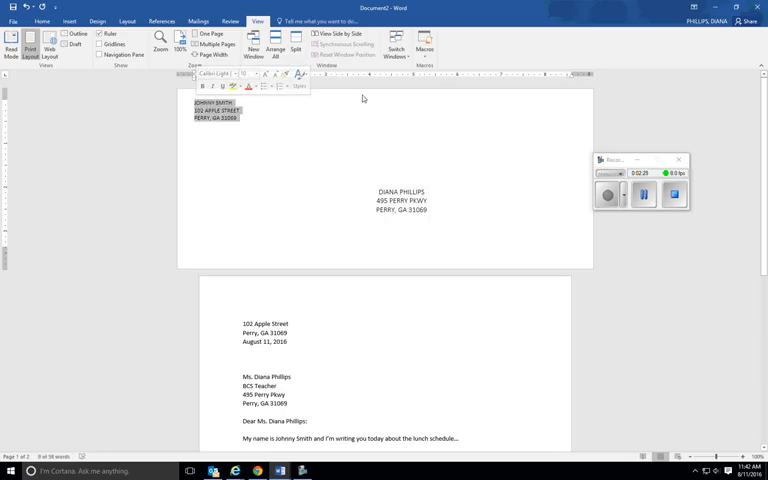
pyautogui.click(42, 21)
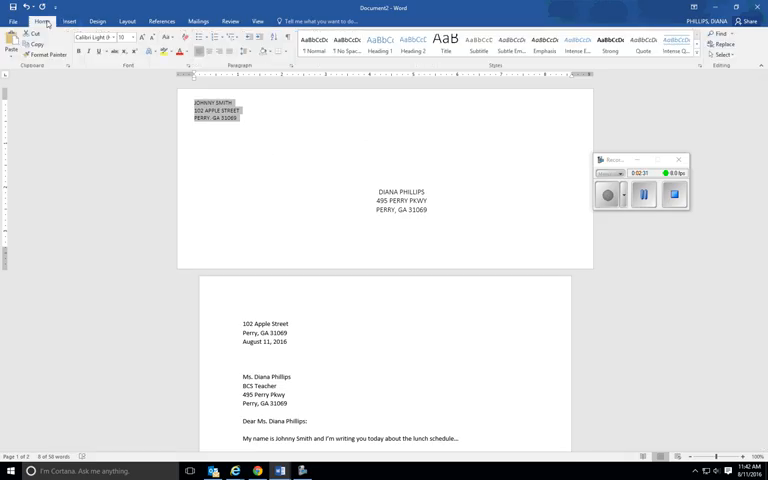
pyautogui.click(211, 52)
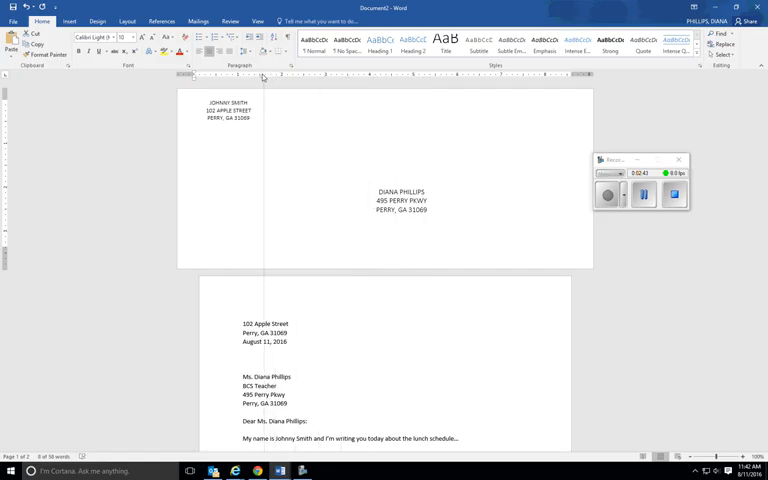
pyautogui.doubleClick(226, 110)
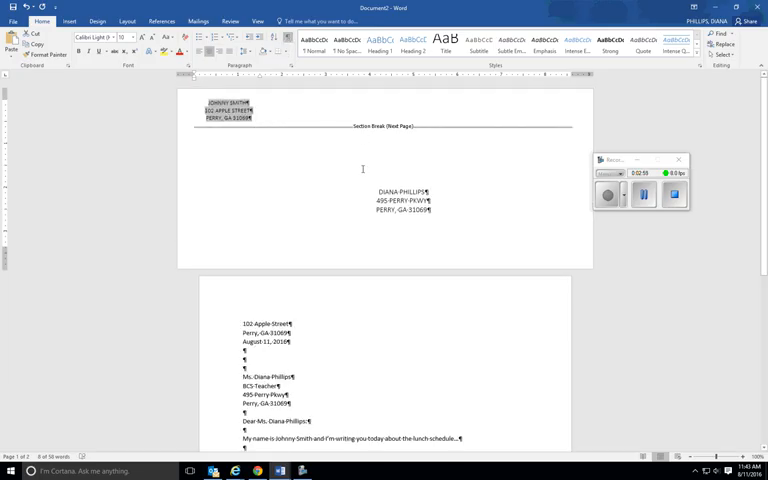
# - Scroll down to see the paragraph marks and the next-page section break
pyautogui.scroll(-3)
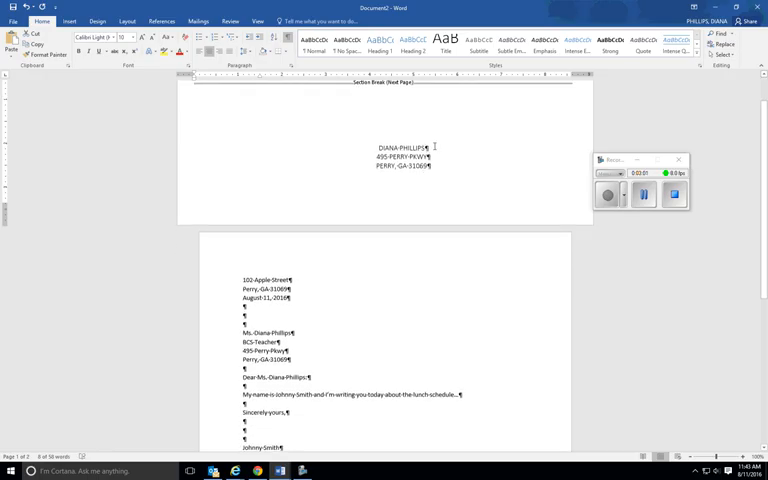